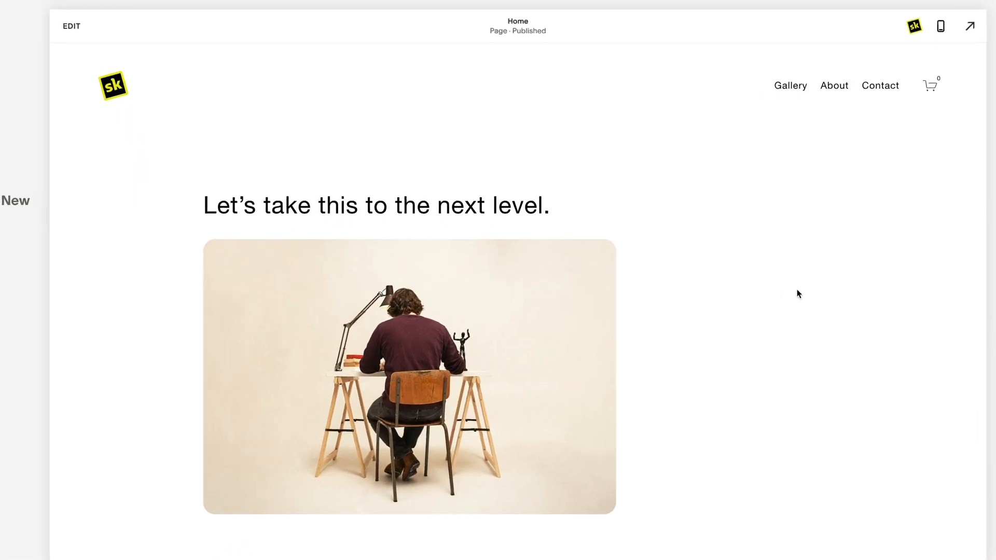
Step: Bring up the SquareKicker main menu (Site, Page, Account, Help) over the Home page
{"action": "left_click", "coordinate": [914, 26]}
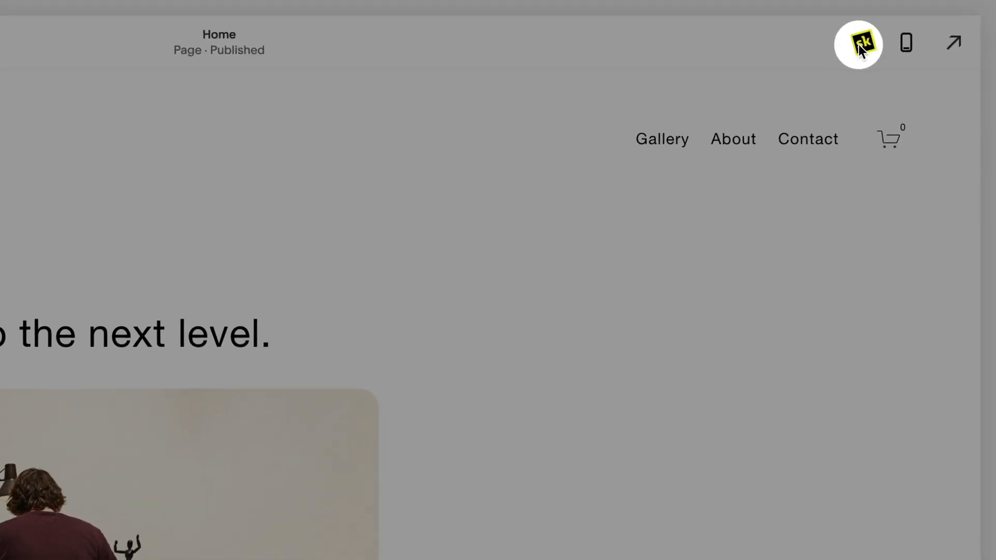
{"action": "left_click", "coordinate": [859, 43]}
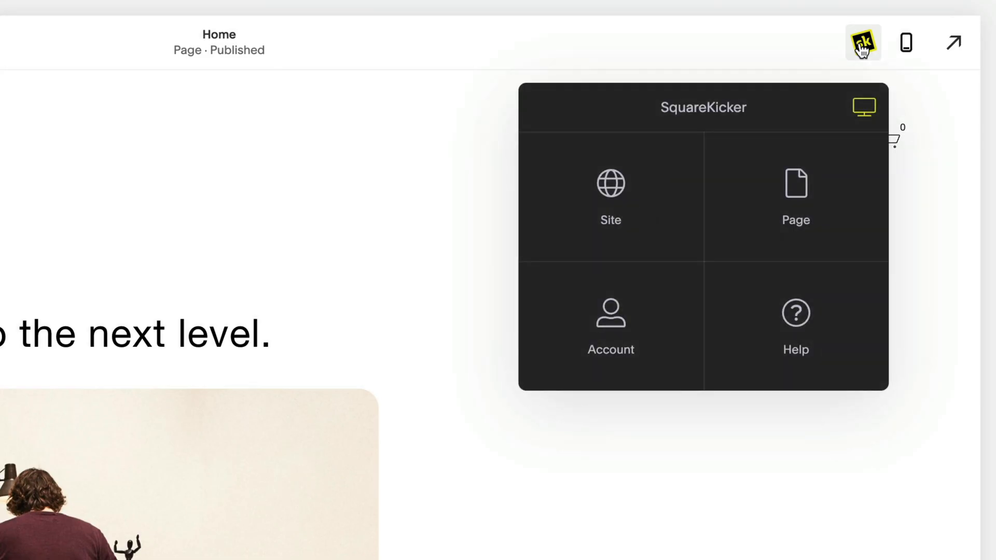
{"action": "left_click", "coordinate": [861, 42]}
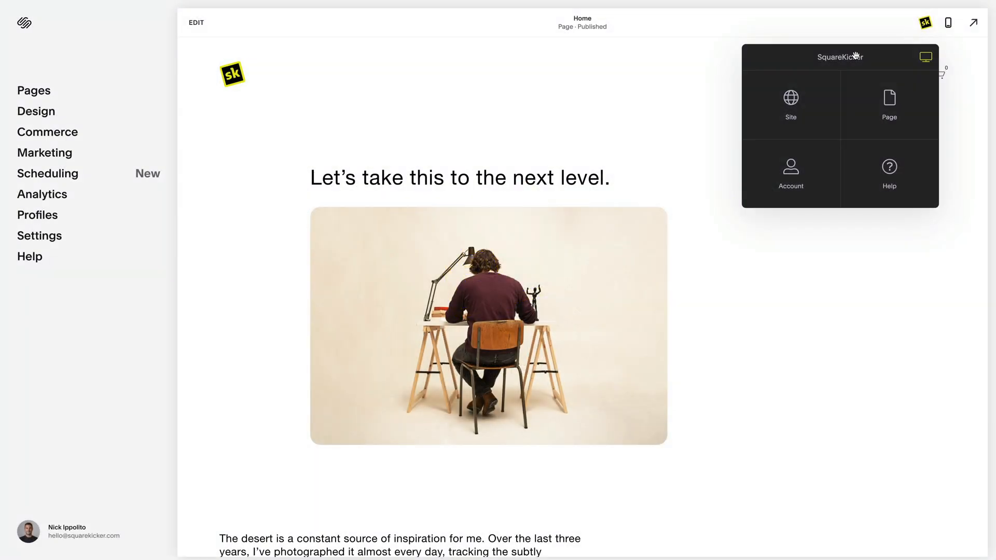
Step: Review the Page-level design settings from the menu, then close them to edit the Home page
{"action": "left_click", "coordinate": [790, 105]}
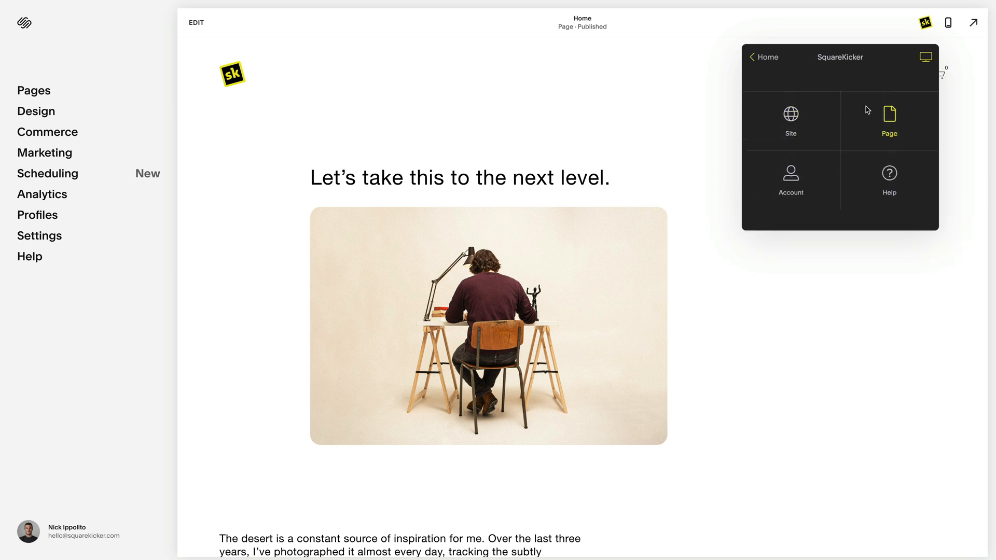
{"action": "left_click", "coordinate": [889, 121]}
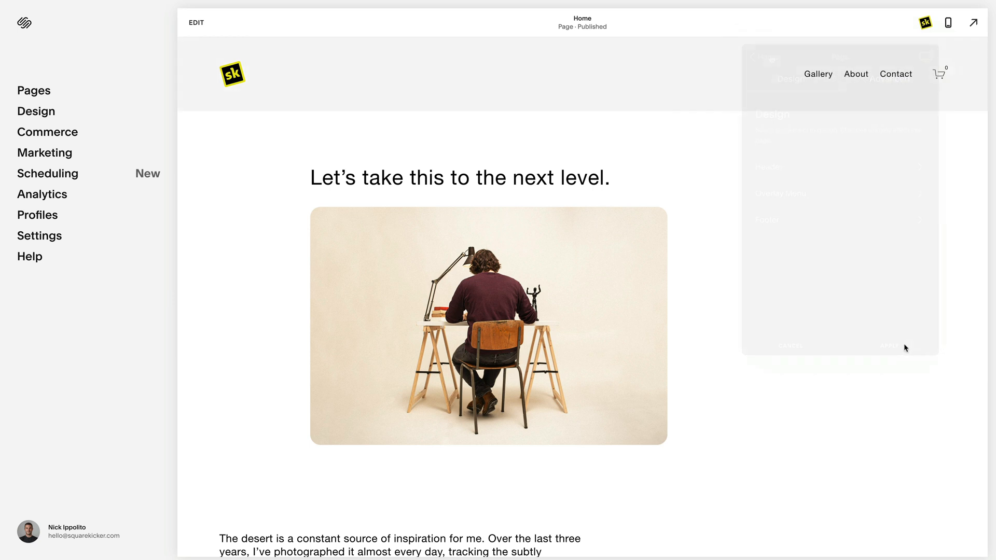
{"action": "left_click", "coordinate": [890, 345]}
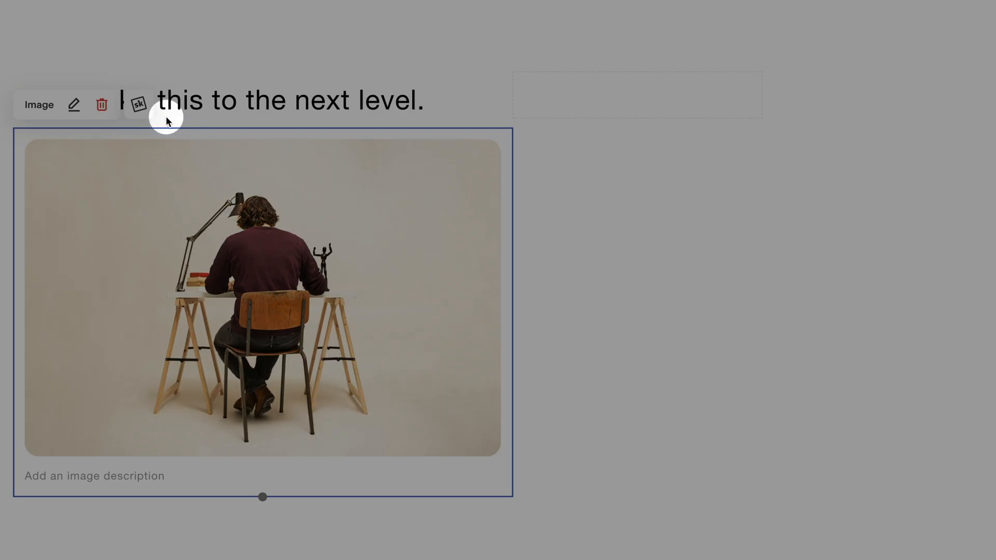
Step: Show the Heading 1 font settings (size 61%) for the heading “Let’s take this to the next level.”
{"action": "left_click", "coordinate": [139, 105]}
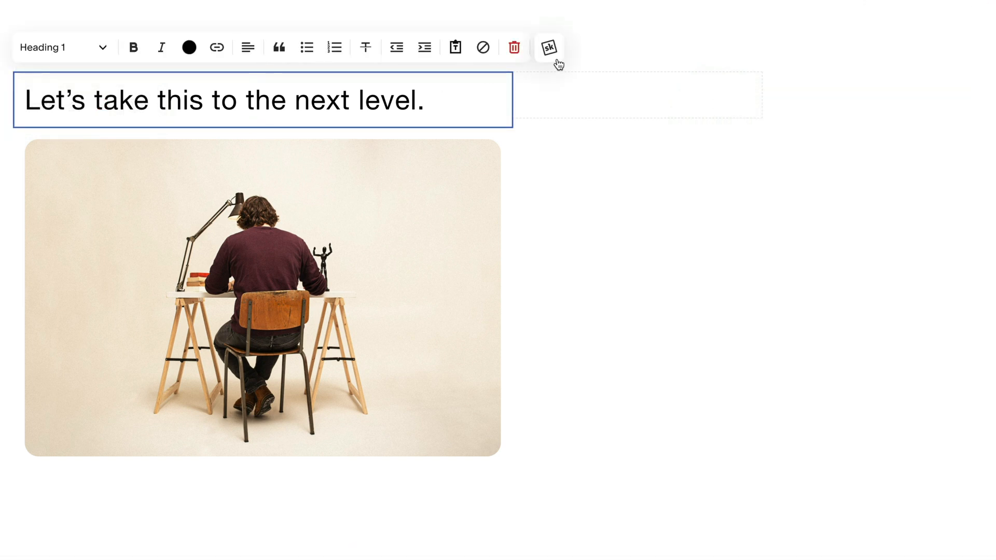
{"action": "left_click", "coordinate": [549, 47]}
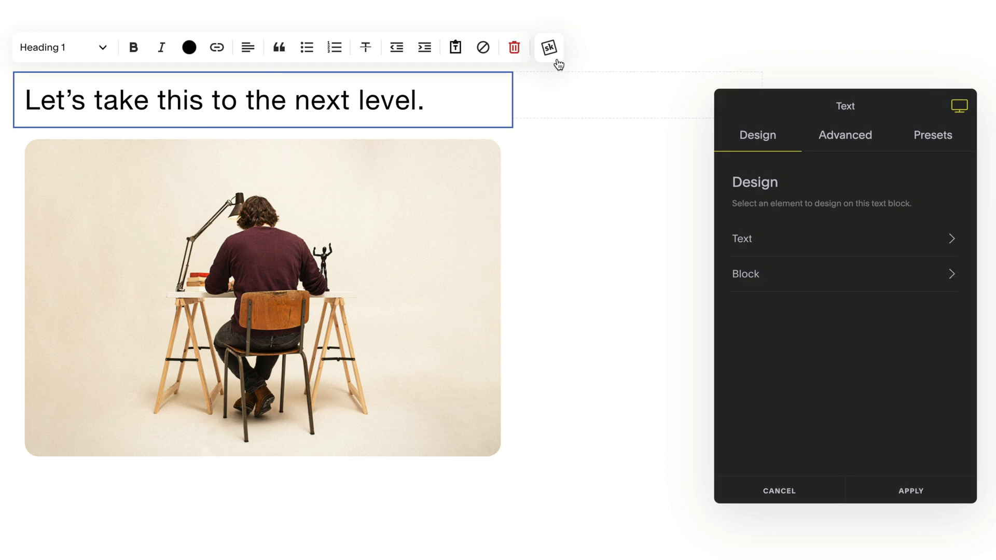
{"action": "left_click", "coordinate": [960, 105]}
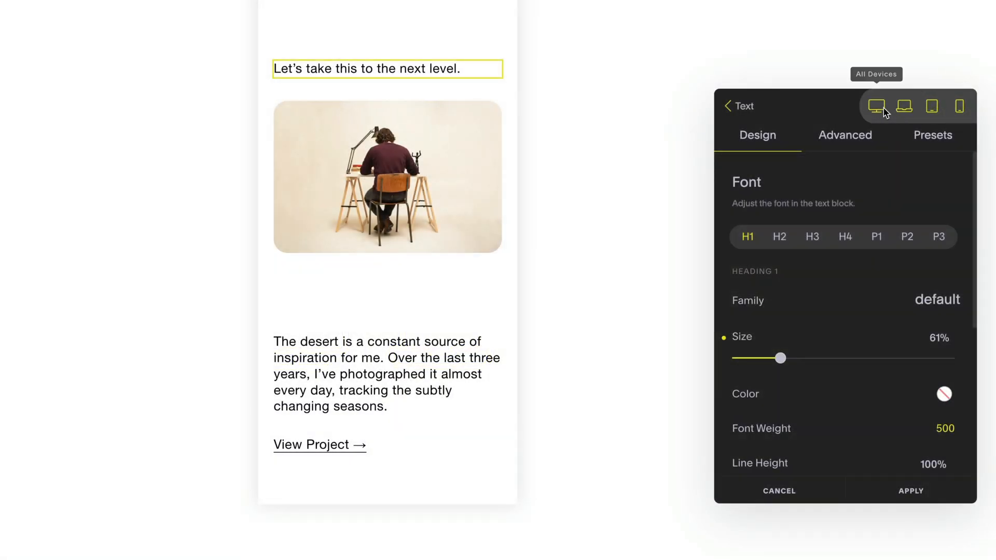
Step: Enlarge the heading via the Size slider to about 208% and switch to tablet-sized styling
{"action": "left_click_drag", "start_coordinate": [780, 358], "coordinate": [810, 357]}
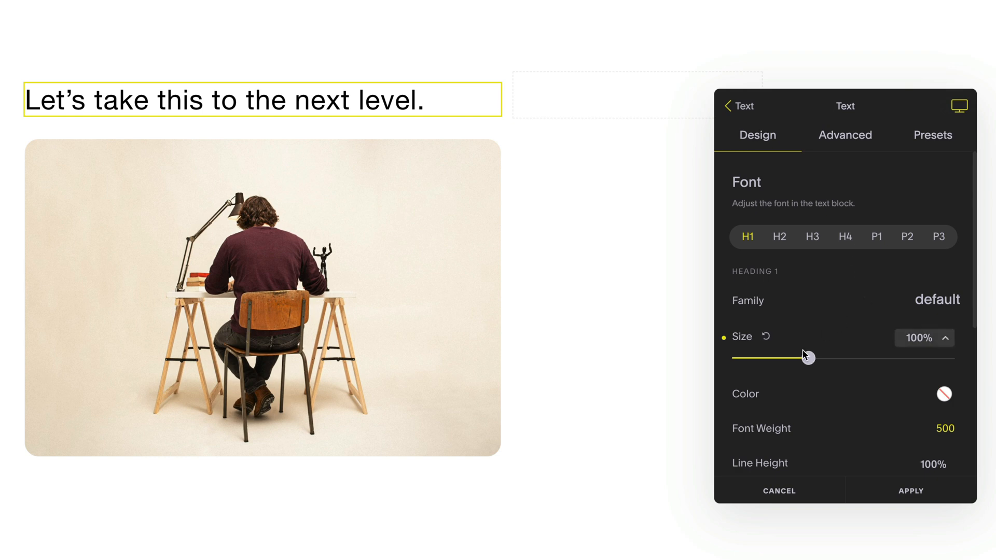
{"action": "left_click_drag", "start_coordinate": [809, 358], "coordinate": [806, 359]}
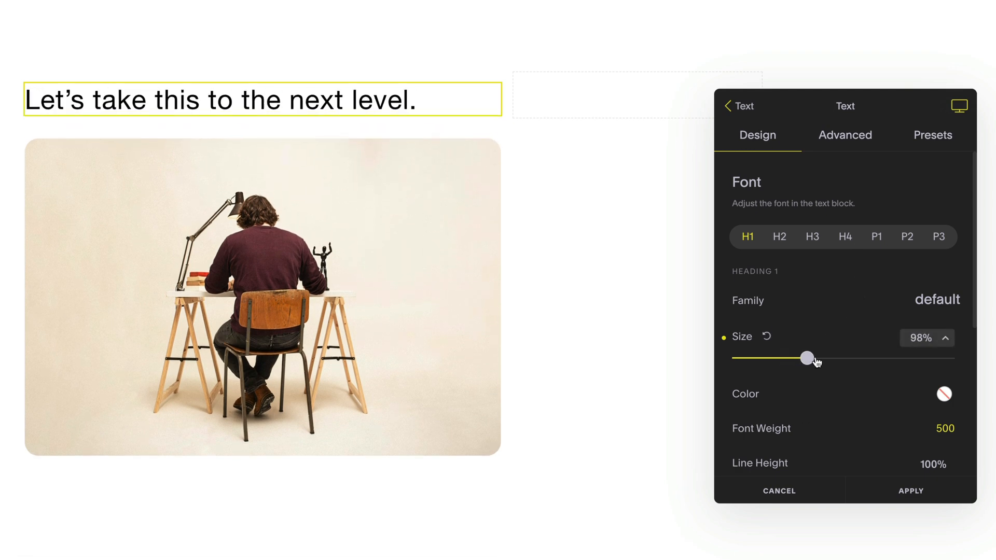
{"action": "left_click_drag", "start_coordinate": [806, 358], "coordinate": [910, 357]}
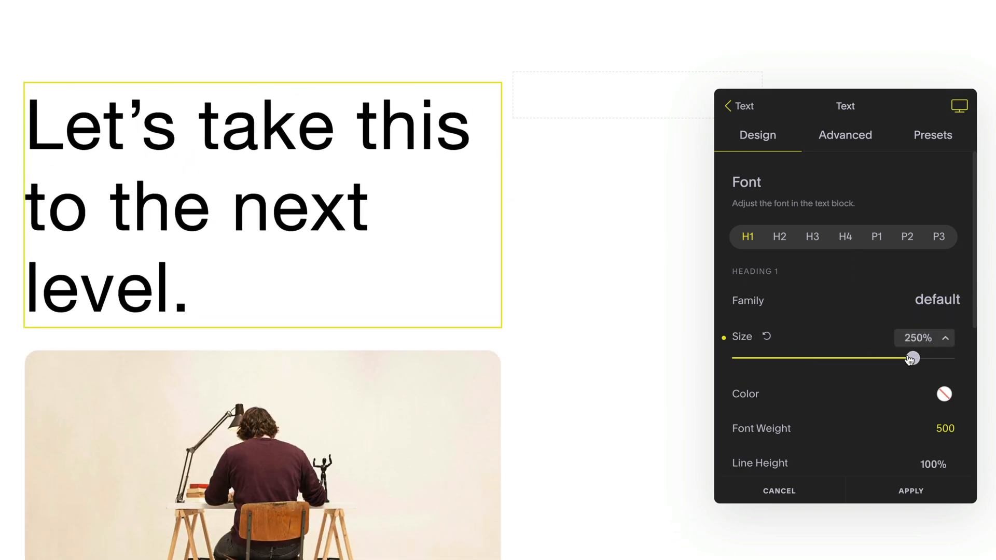
{"action": "left_click_drag", "start_coordinate": [912, 357], "coordinate": [883, 359]}
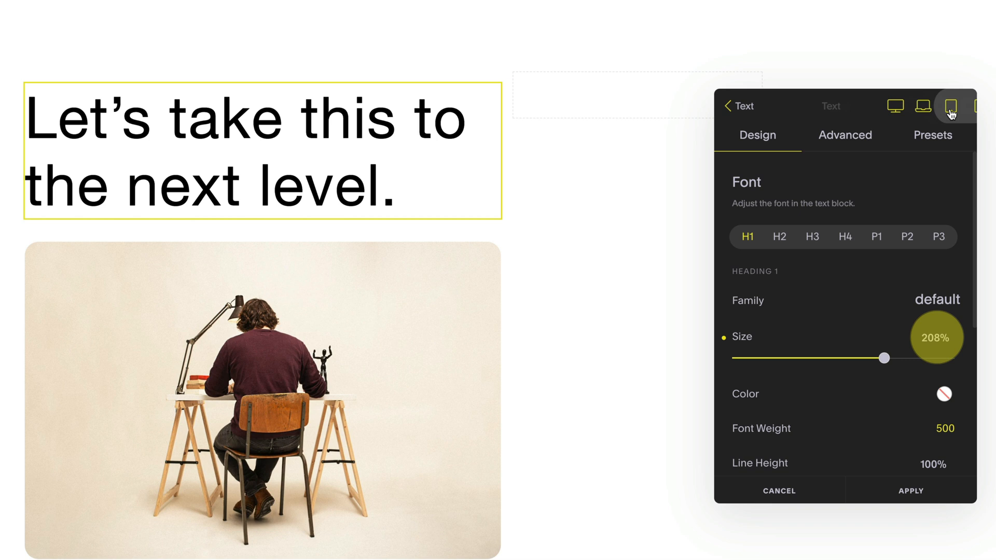
{"action": "left_click", "coordinate": [932, 106]}
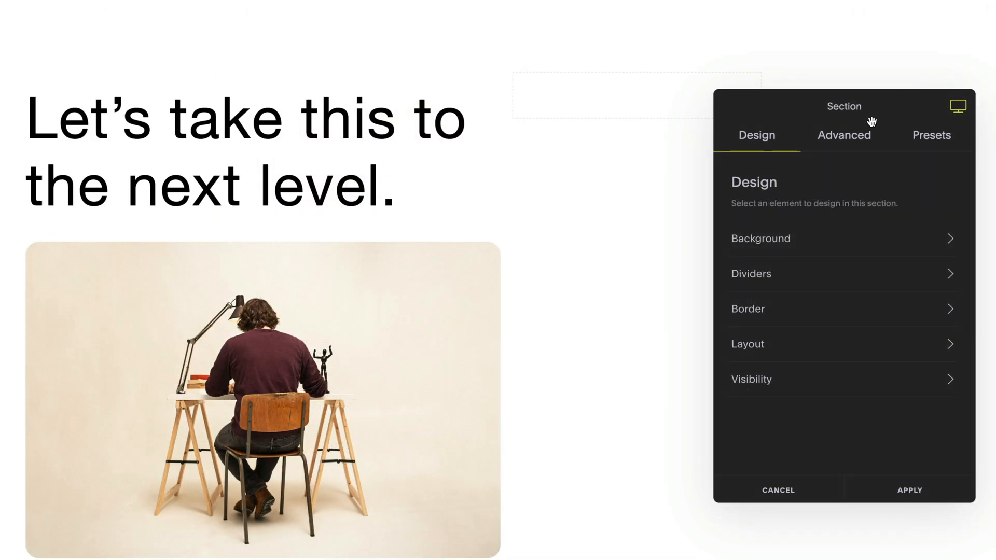
Step: Browse the section's Advanced and Presets tools, then give it a light grey background colour
{"action": "left_click", "coordinate": [844, 134]}
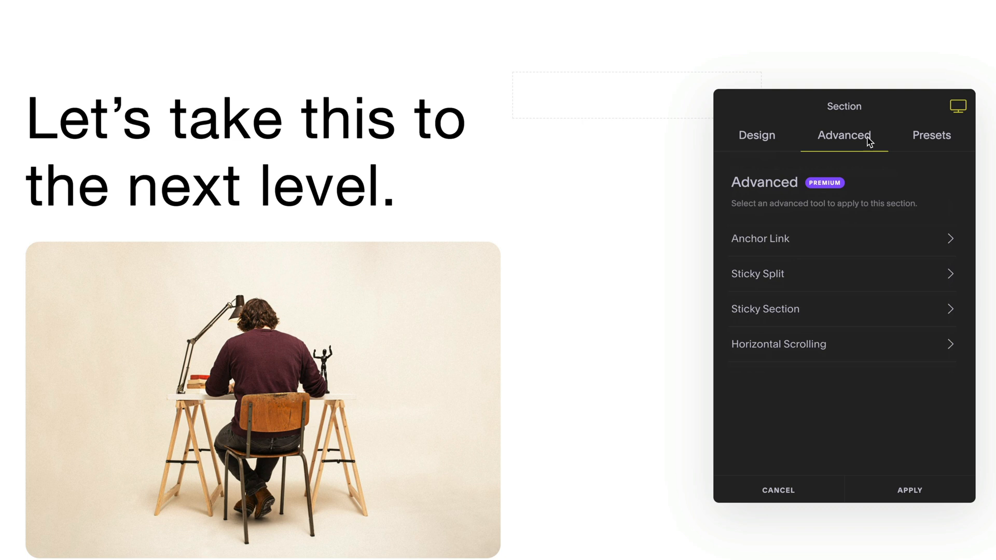
{"action": "mouse_move", "coordinate": [919, 145]}
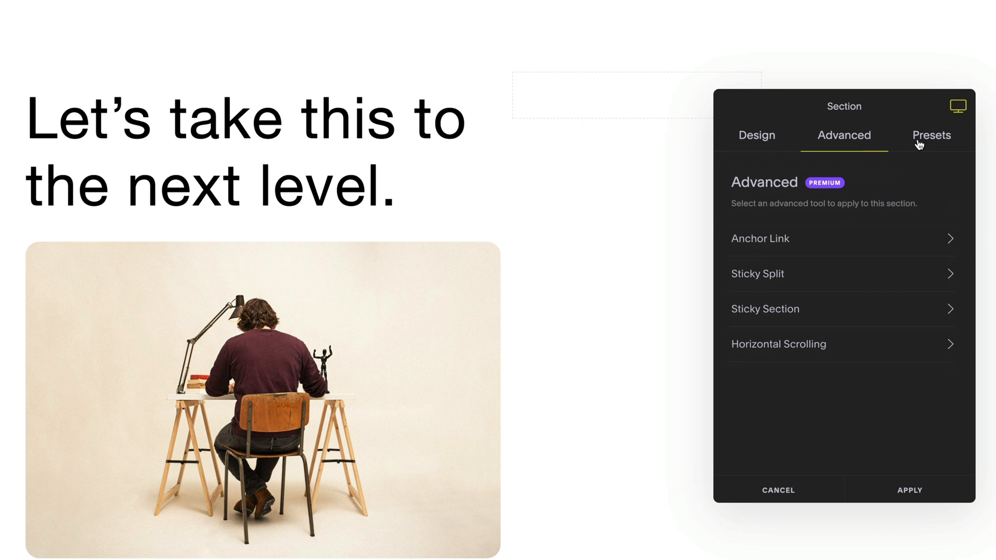
{"action": "left_click", "coordinate": [932, 135]}
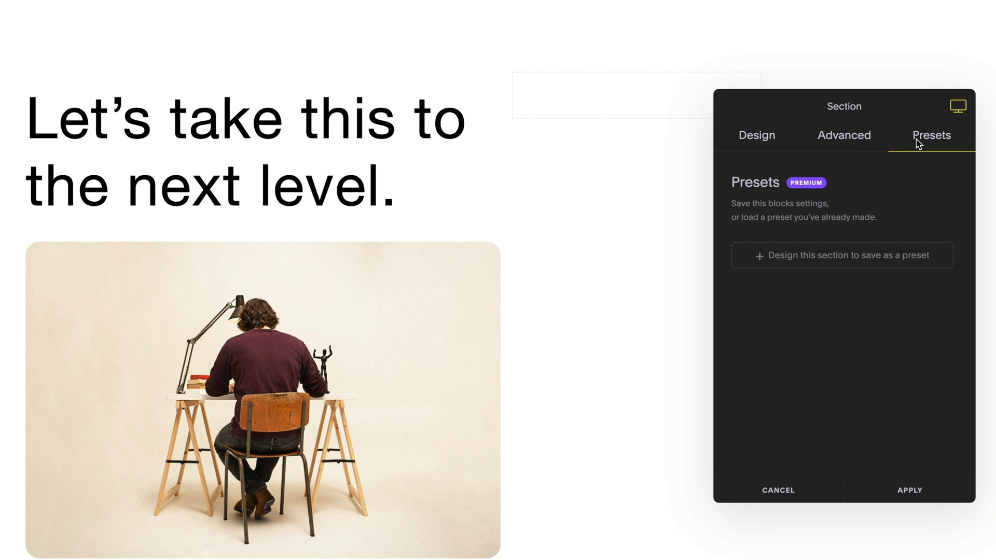
{"action": "left_click", "coordinate": [757, 135]}
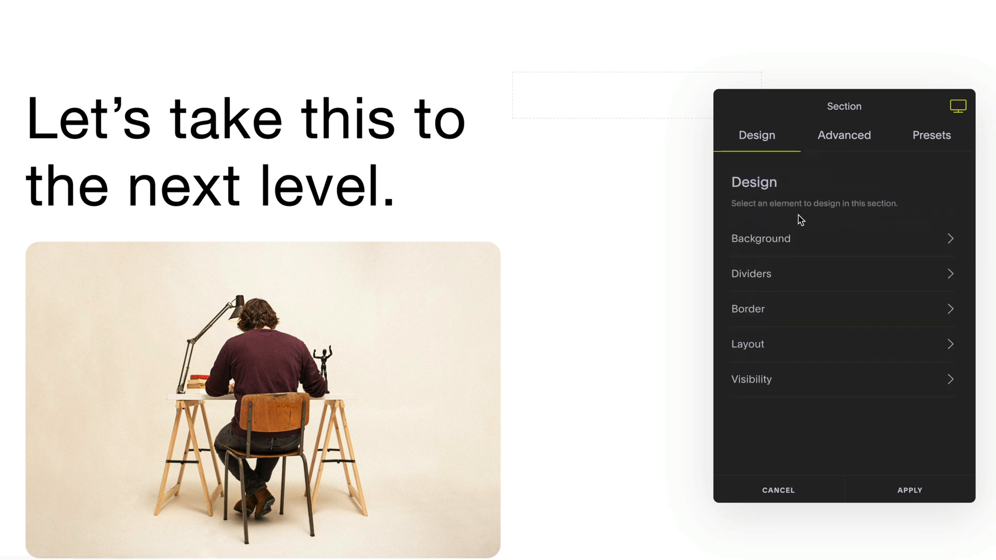
{"action": "left_click", "coordinate": [761, 239]}
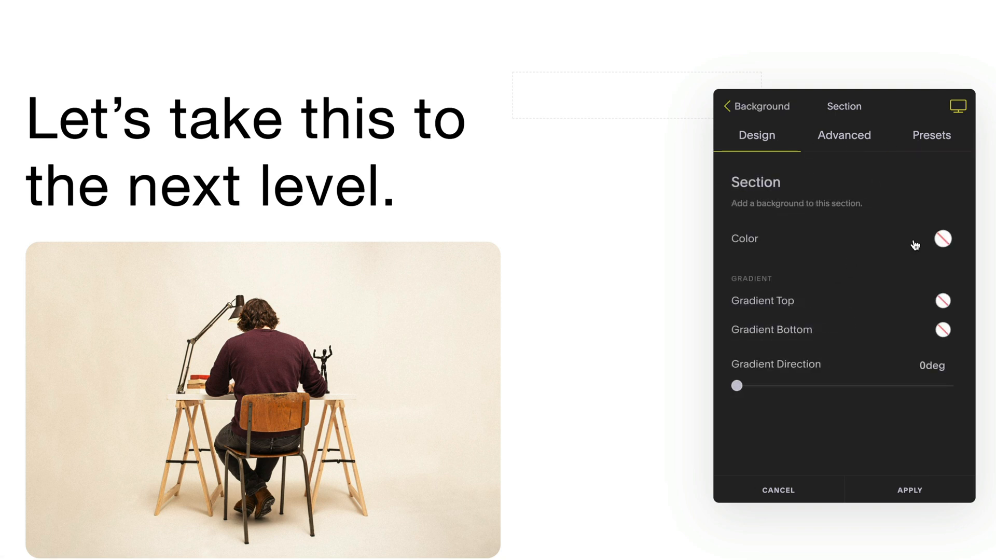
{"action": "left_click", "coordinate": [942, 239]}
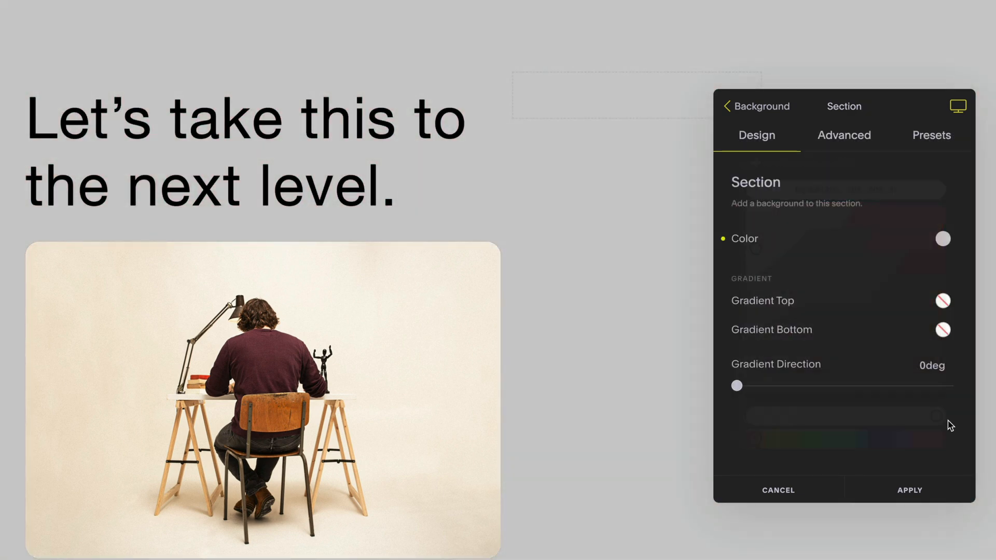
Step: Start saving the section styling as a preset named 'My S…'
{"action": "left_click", "coordinate": [932, 136]}
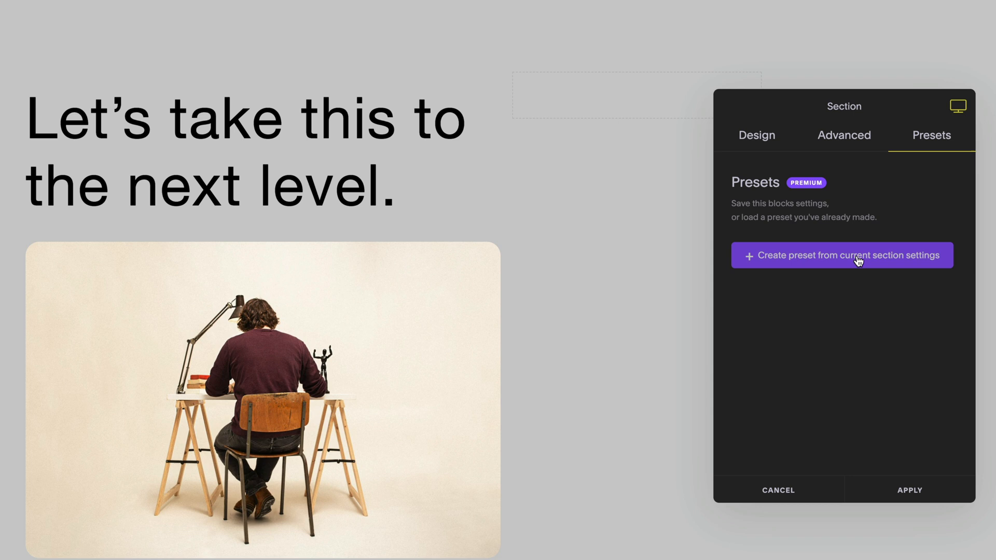
{"action": "type", "text": "My S"}
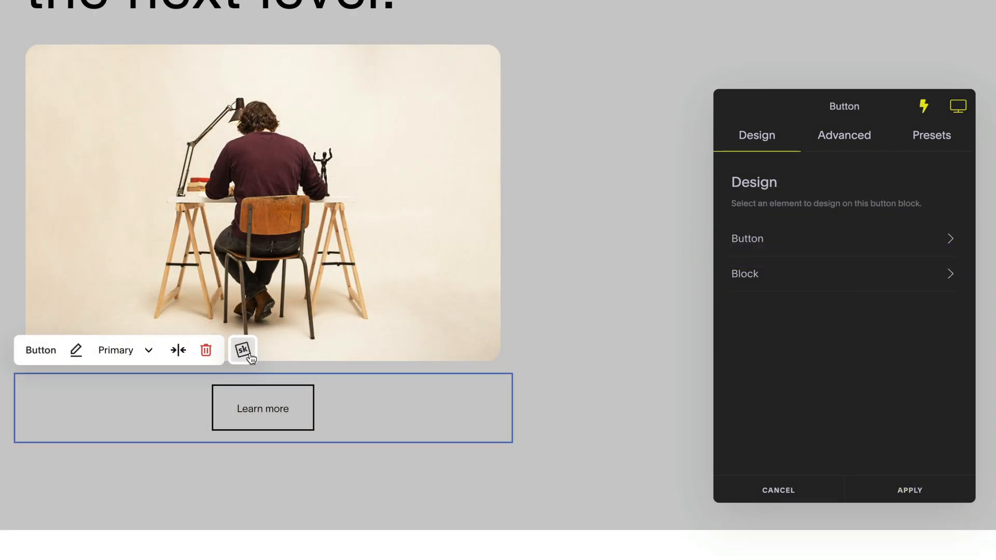
{"action": "mouse_move", "coordinate": [904, 111]}
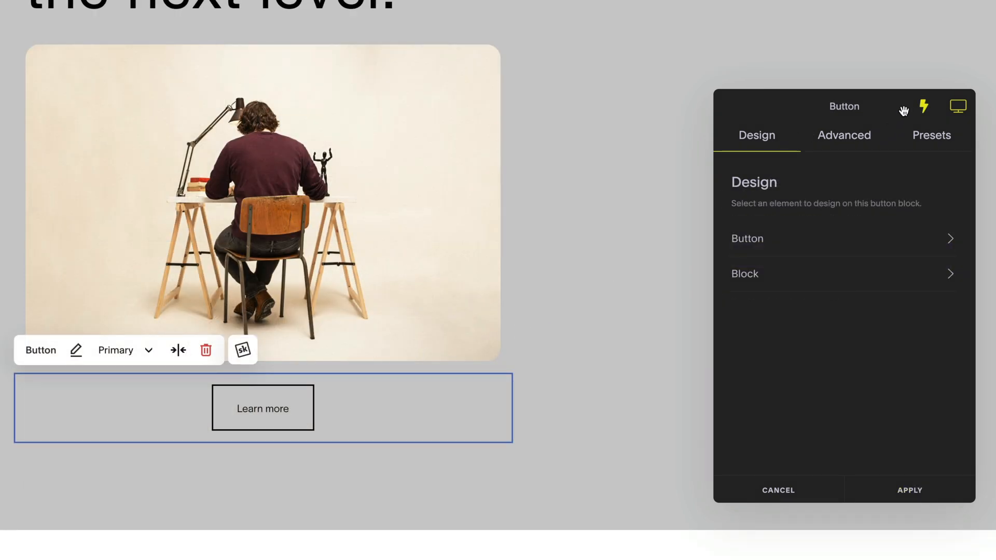
{"action": "mouse_move", "coordinate": [923, 106]}
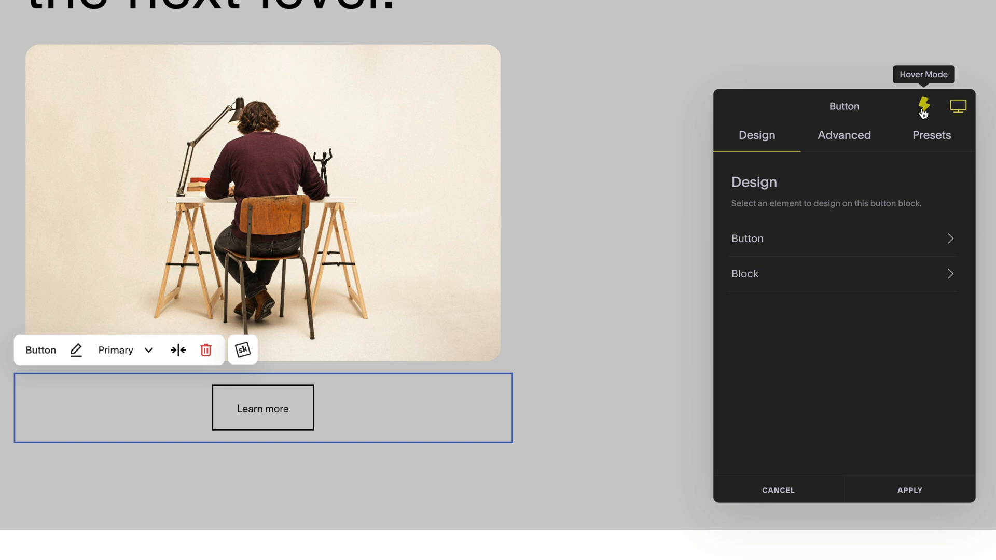
Step: Give the Learn more button a bright blue background in Hover Mode only, leaving normal colour unset
{"action": "left_click", "coordinate": [748, 238]}
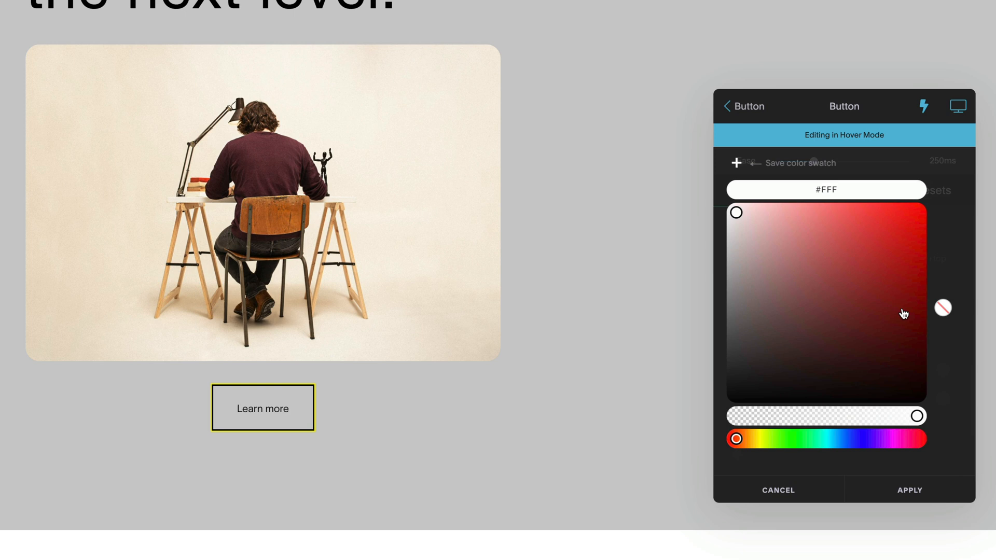
{"action": "left_click_drag", "start_coordinate": [735, 439], "coordinate": [836, 439]}
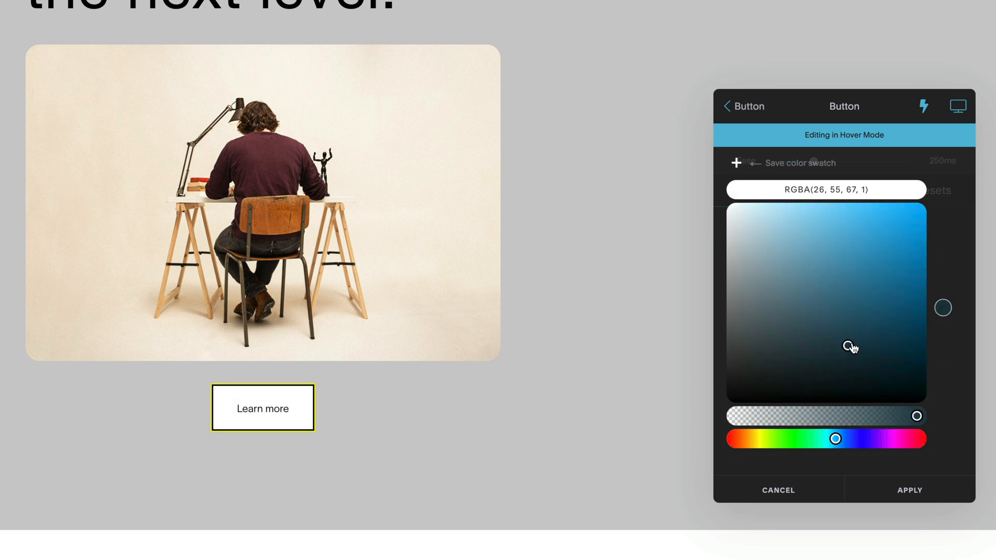
{"action": "left_click_drag", "start_coordinate": [850, 348], "coordinate": [918, 235]}
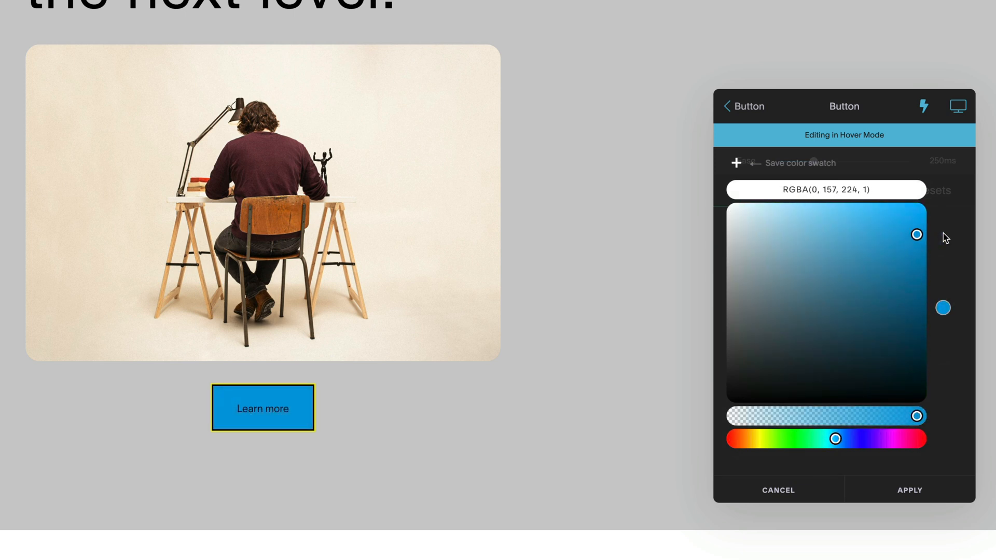
{"action": "left_click", "coordinate": [923, 106]}
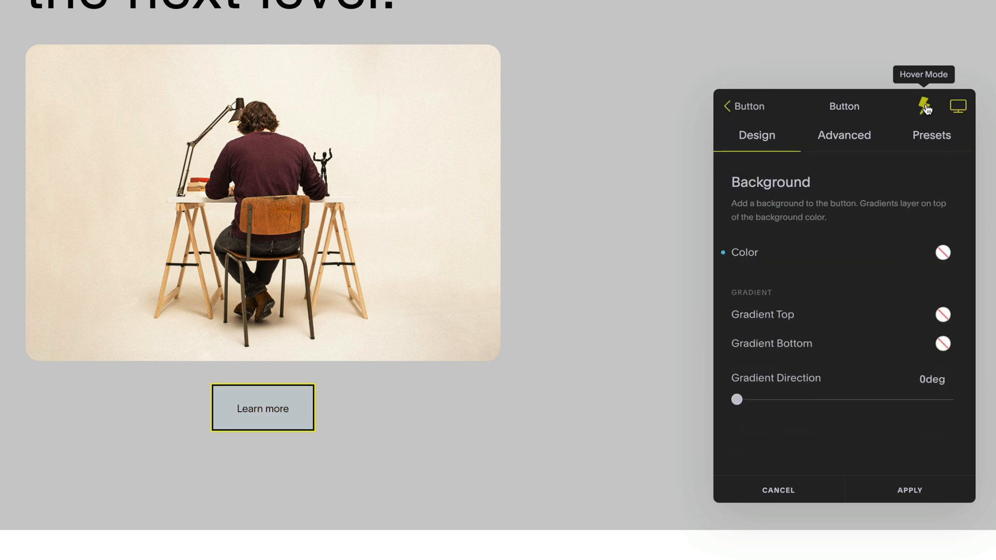
{"action": "left_click", "coordinate": [728, 106]}
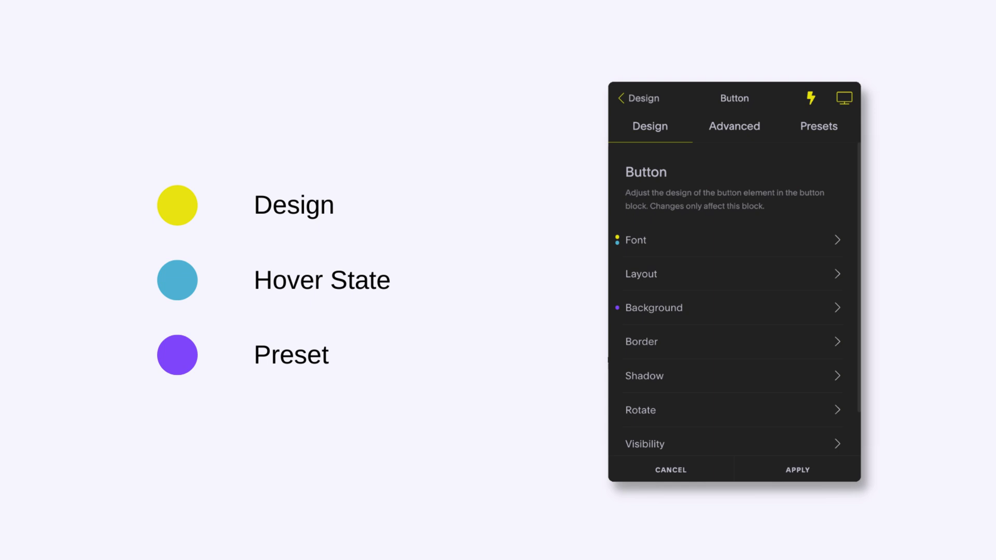
Step: Reset the button's background colour, then apply a Right Sticky Split at 50% width to the FRIDA section
{"action": "left_click", "coordinate": [654, 308]}
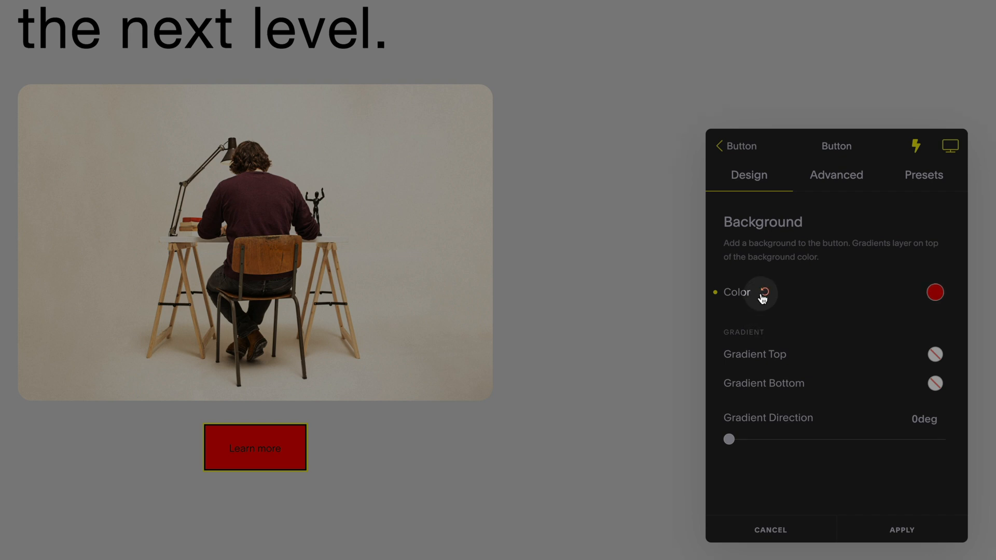
{"action": "left_click", "coordinate": [762, 294]}
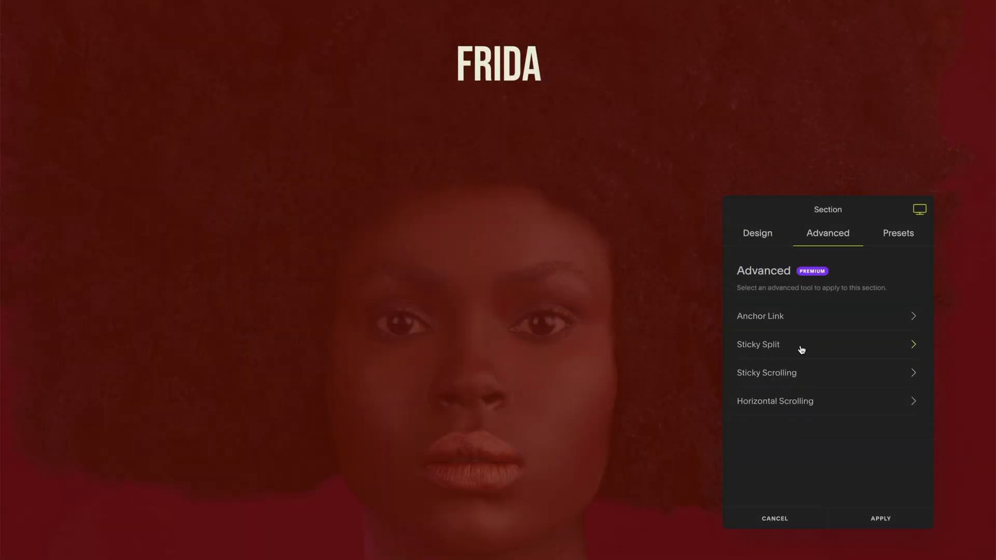
{"action": "left_click", "coordinate": [758, 345]}
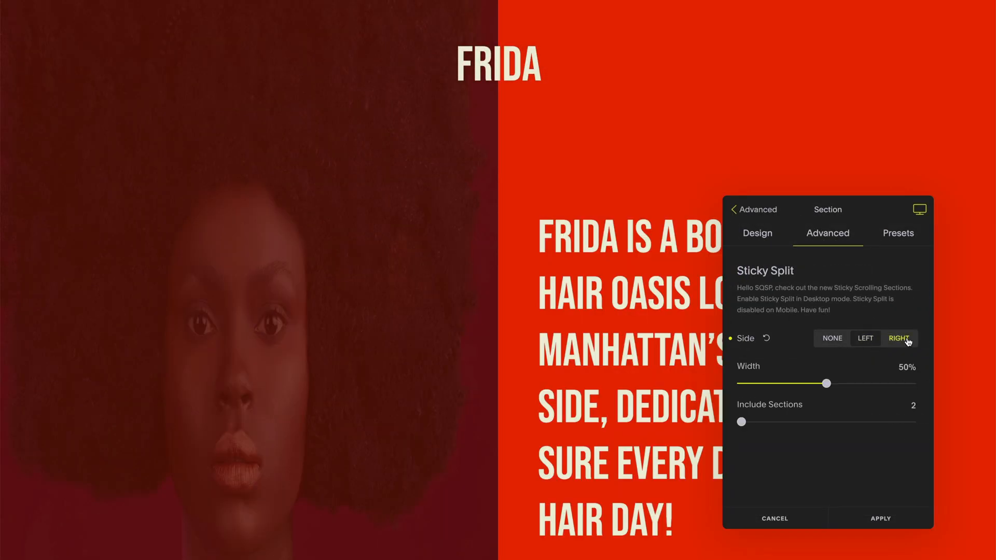